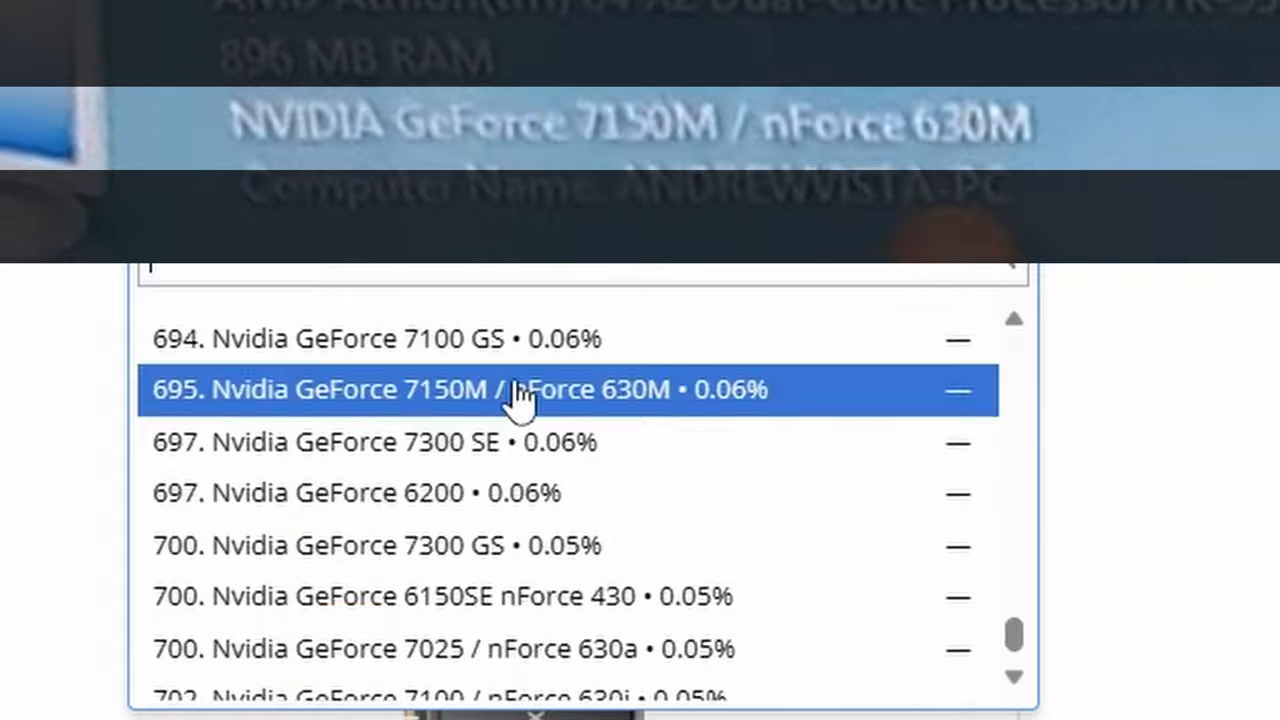
mouse_move(585, 400)
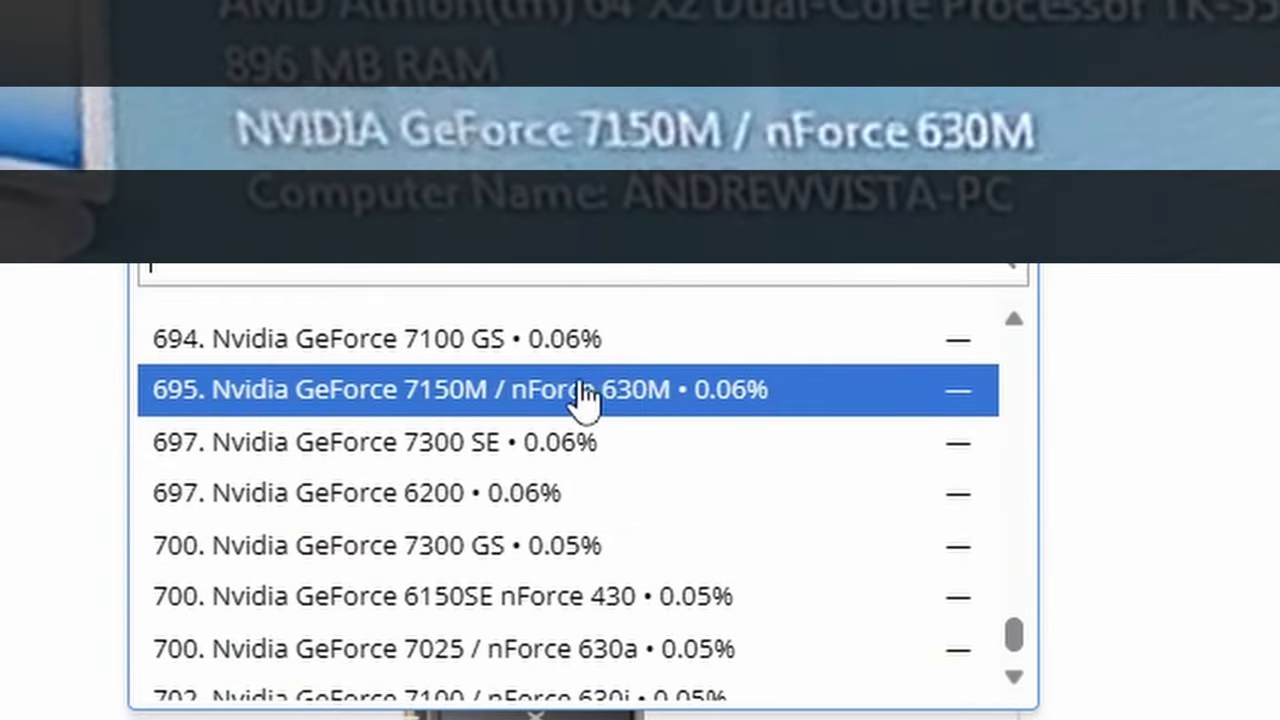